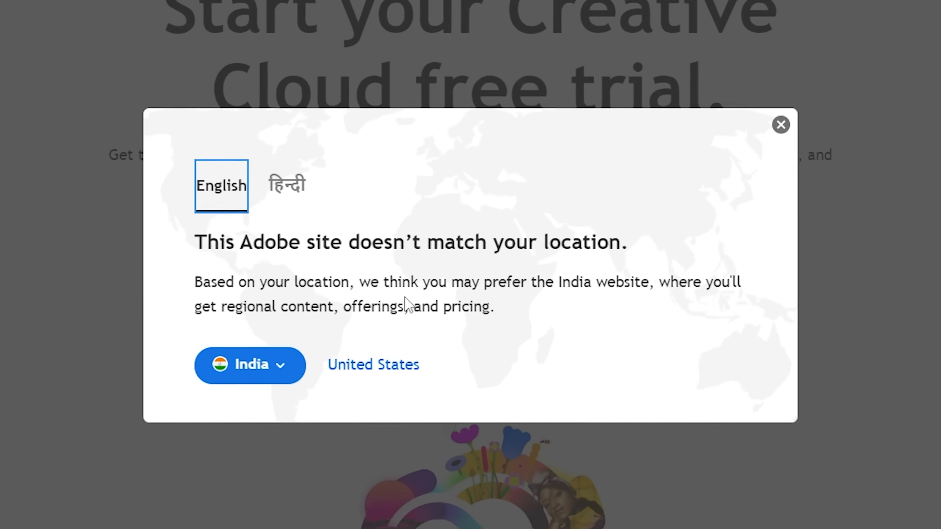
# Dismiss the regional site suggestion by choosing United States and reveal the Start free trial button
pyautogui.click(780, 125)
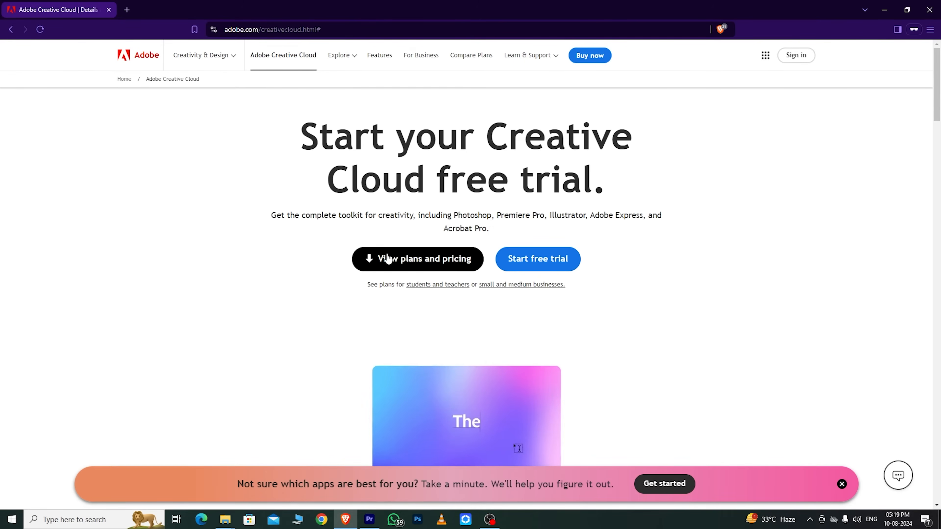
pyautogui.scroll(-3)
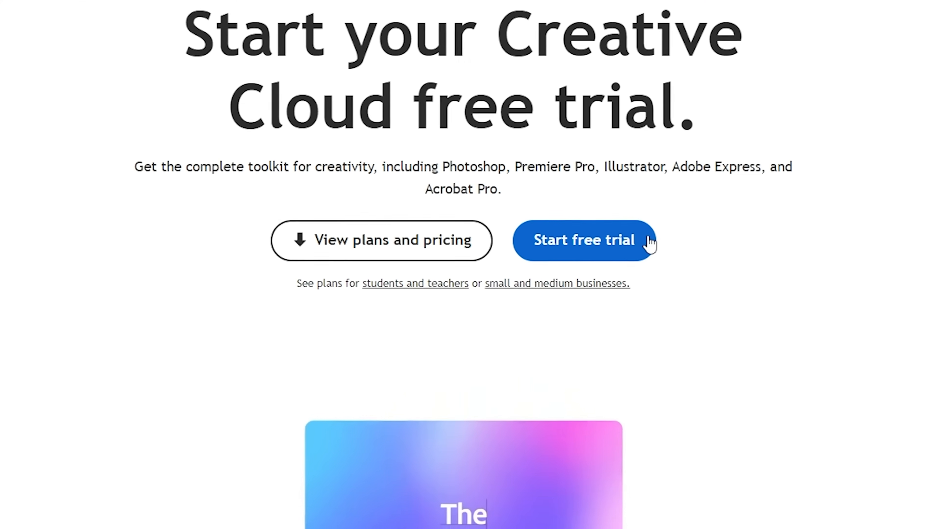
# Start the individual Creative Cloud All Apps 7-day trial, annual paid monthly, with the Adobe Stock trial ticked
pyautogui.click(583, 240)
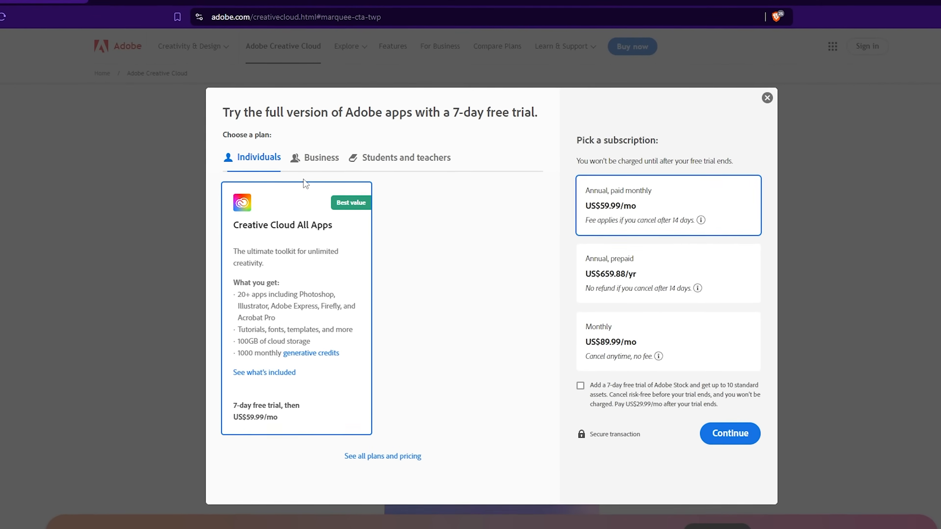
pyautogui.click(321, 157)
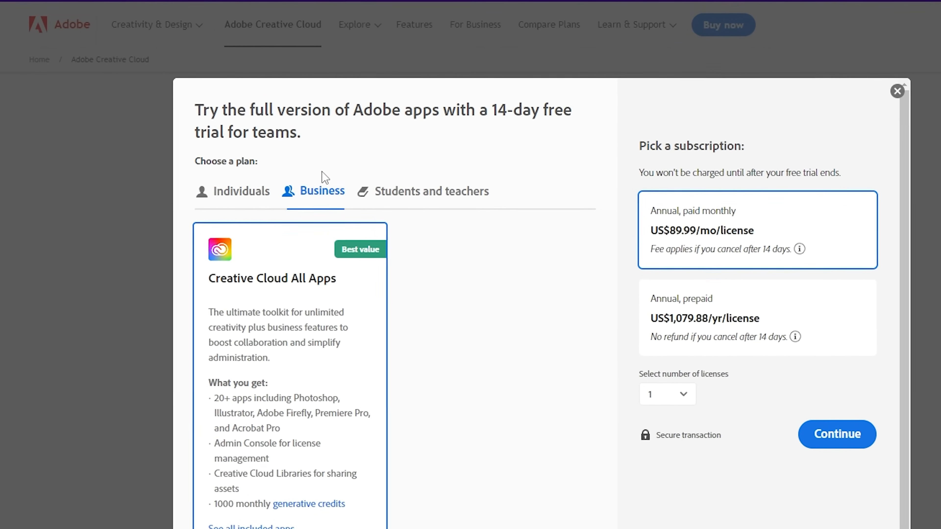
pyautogui.click(241, 191)
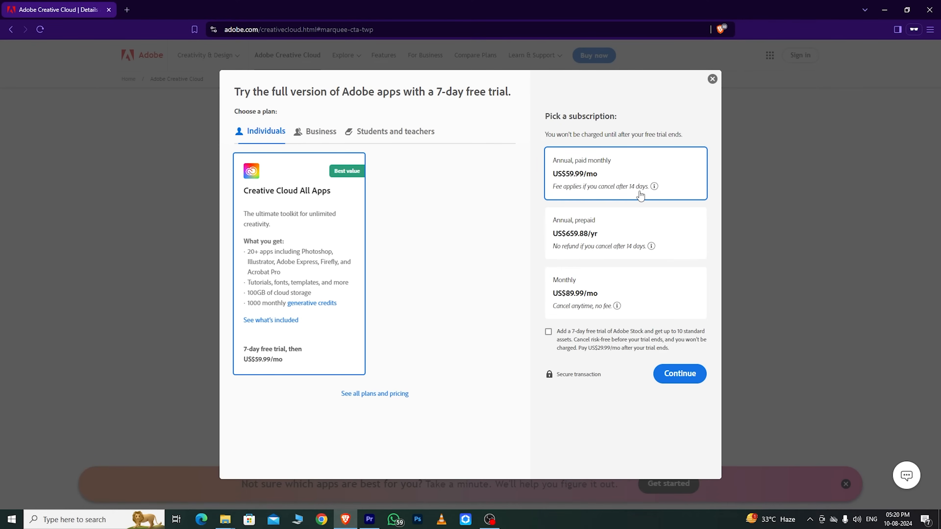
pyautogui.click(547, 331)
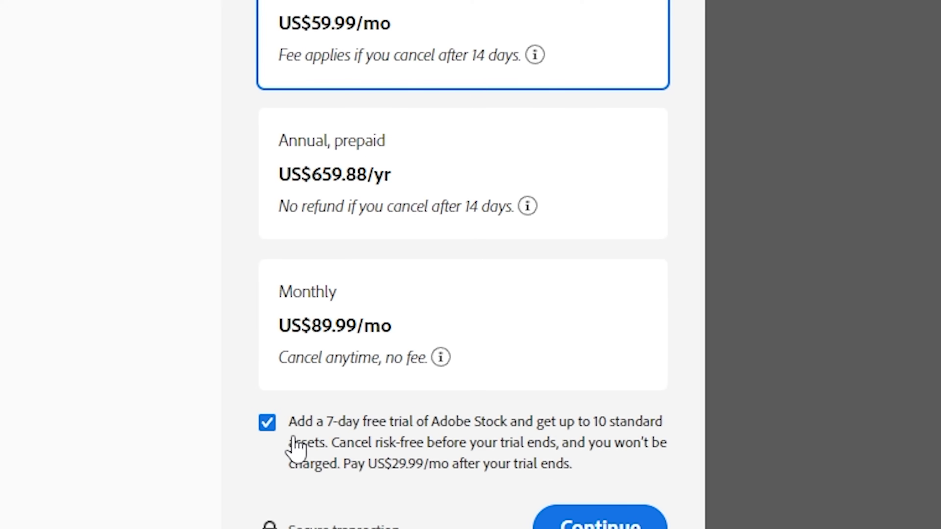
pyautogui.scroll(-3)
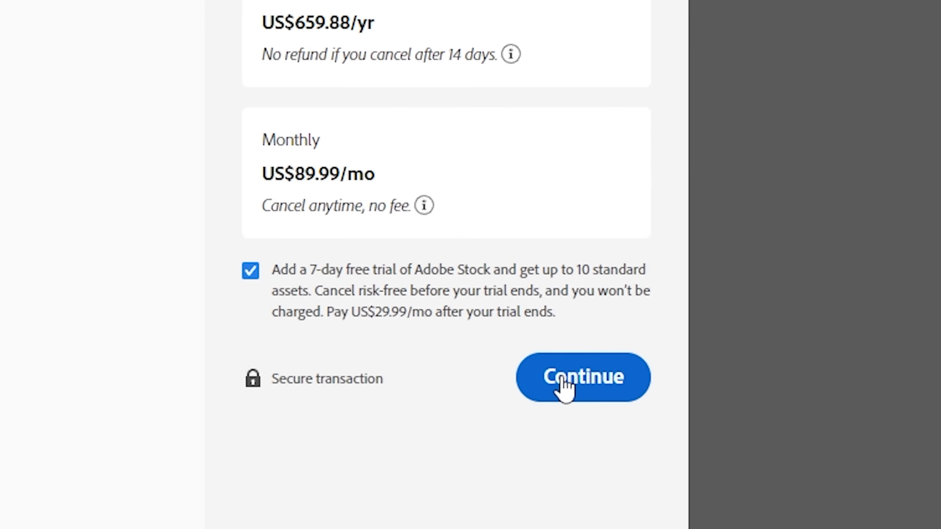
# Check out with the account email, enter cardholder name 'Fernand' and agree and subscribe to the trial
pyautogui.click(582, 377)
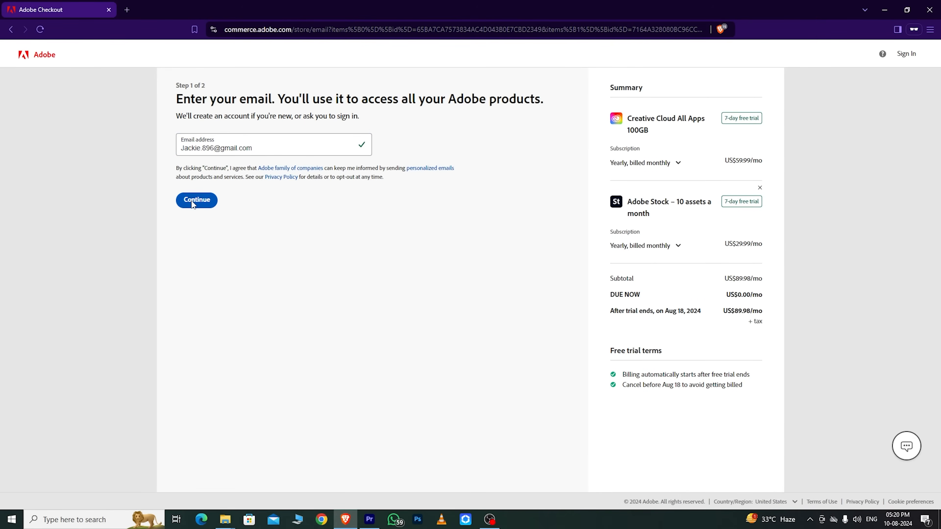
pyautogui.click(196, 200)
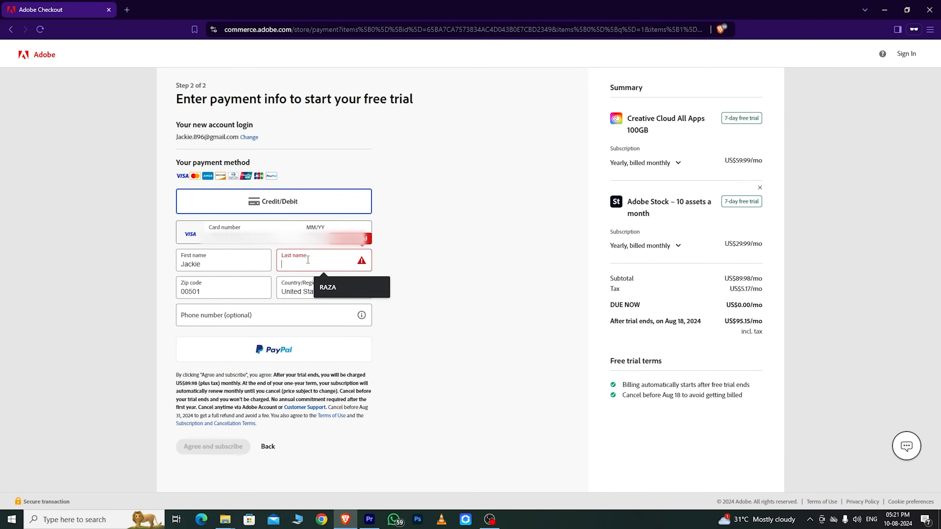
pyautogui.write('Fernandes')
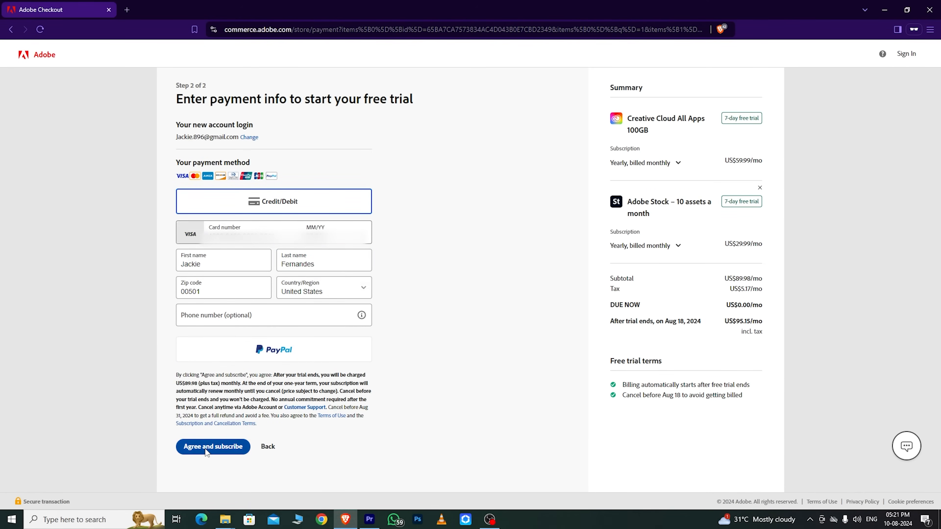
pyautogui.click(213, 447)
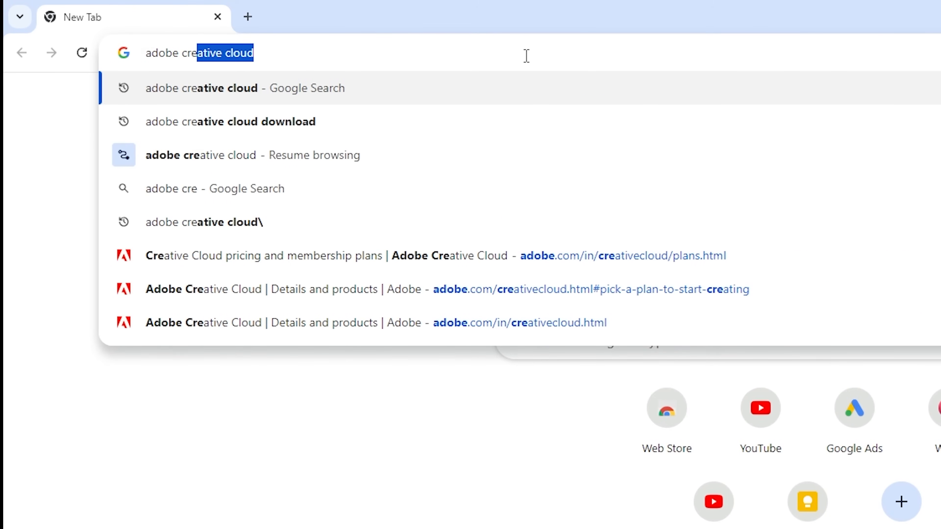
# Download Creative Cloud Desktop via Google, sign in with the account email and show the plan's Apps section
pyautogui.click(230, 121)
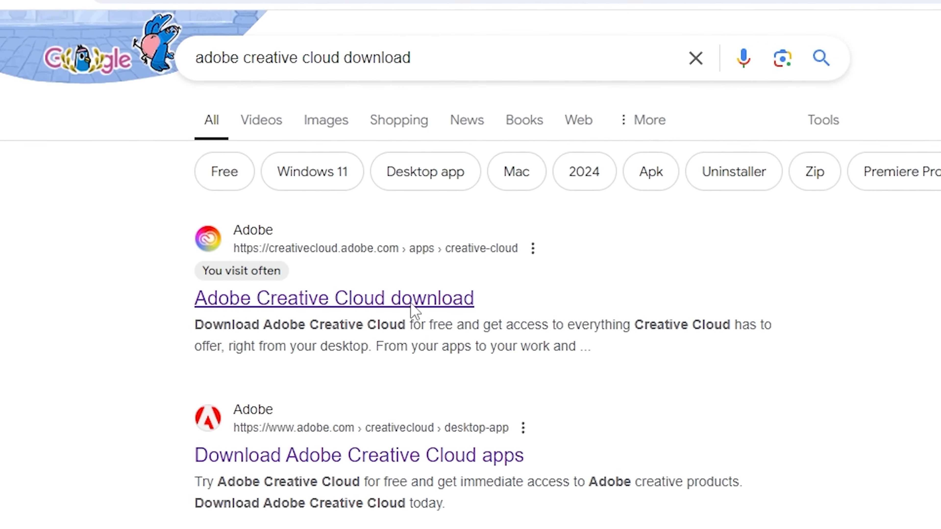
pyautogui.click(334, 298)
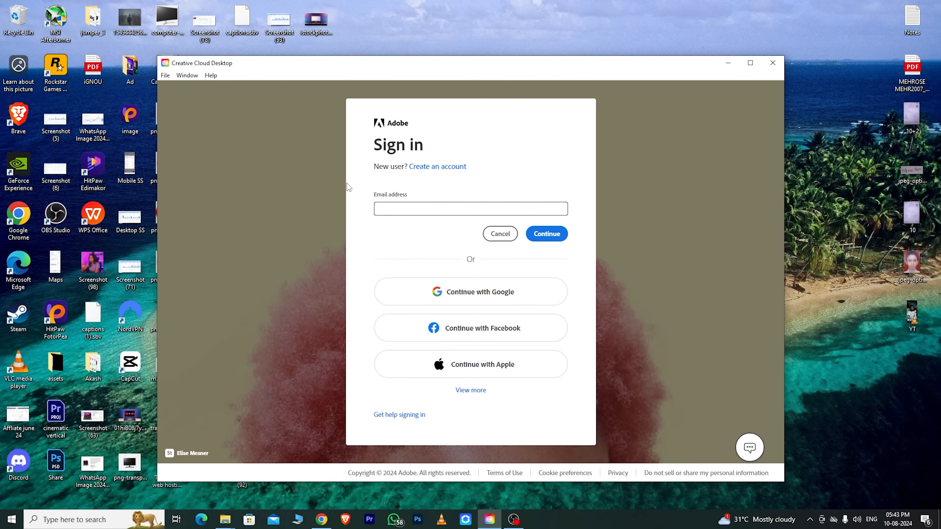
pyautogui.click(545, 233)
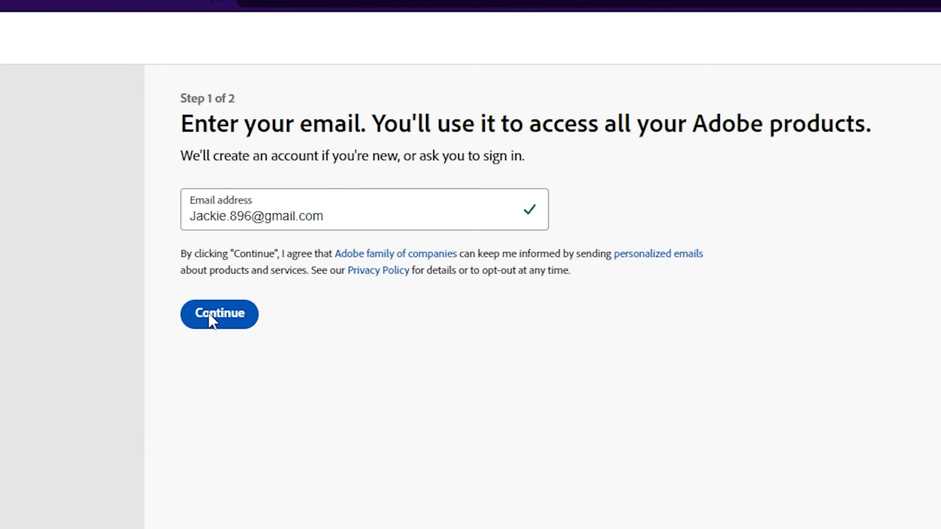
pyautogui.click(219, 313)
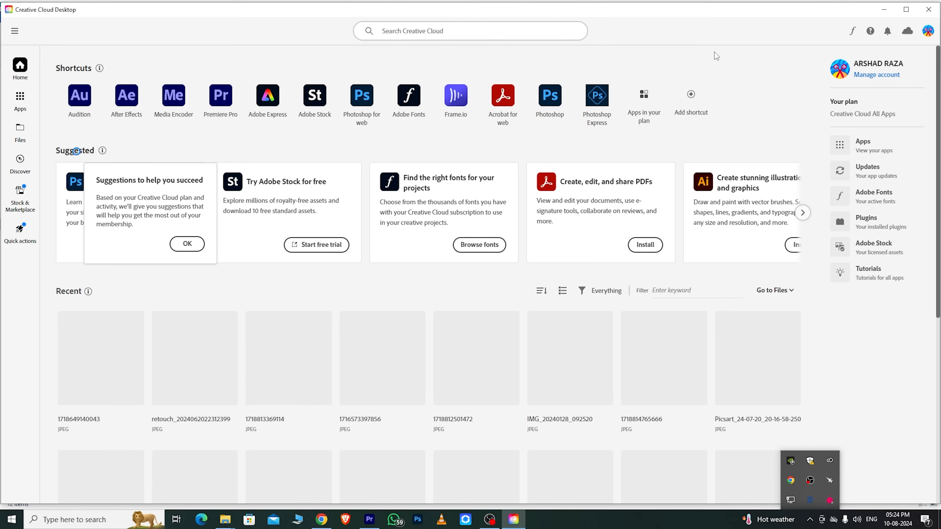
pyautogui.click(20, 102)
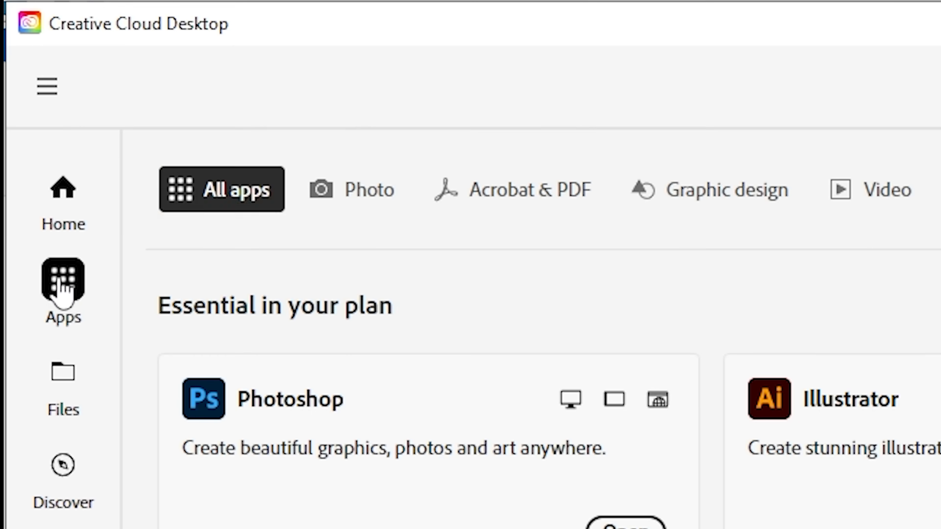